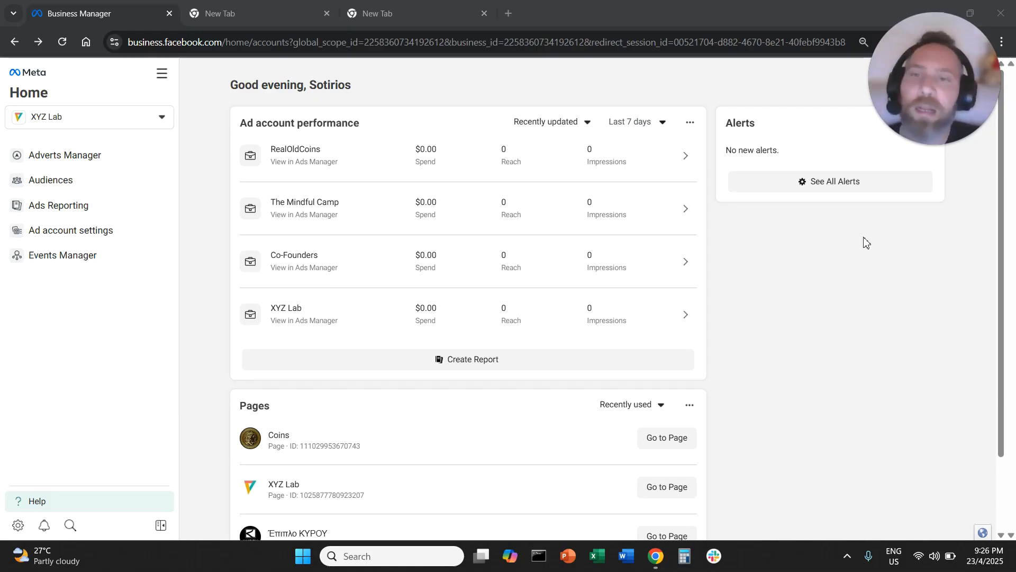
pyautogui.moveTo(864, 245)
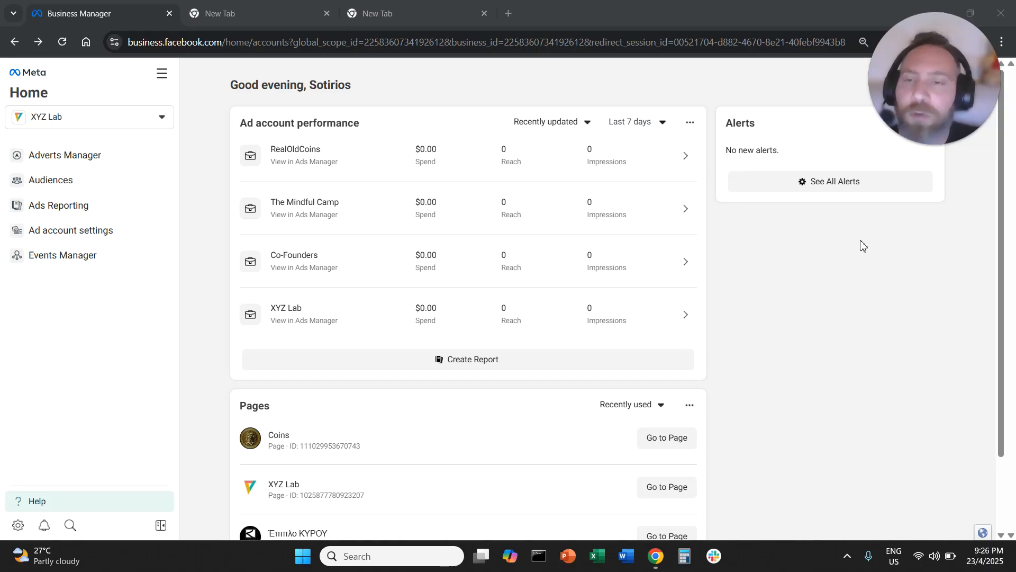
pyautogui.moveTo(790, 323)
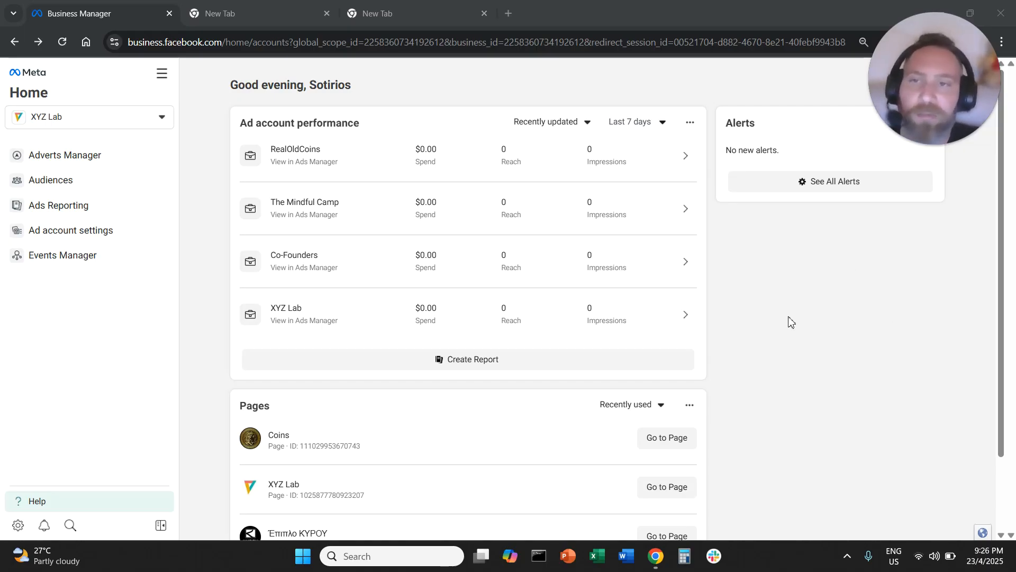
pyautogui.moveTo(204, 216)
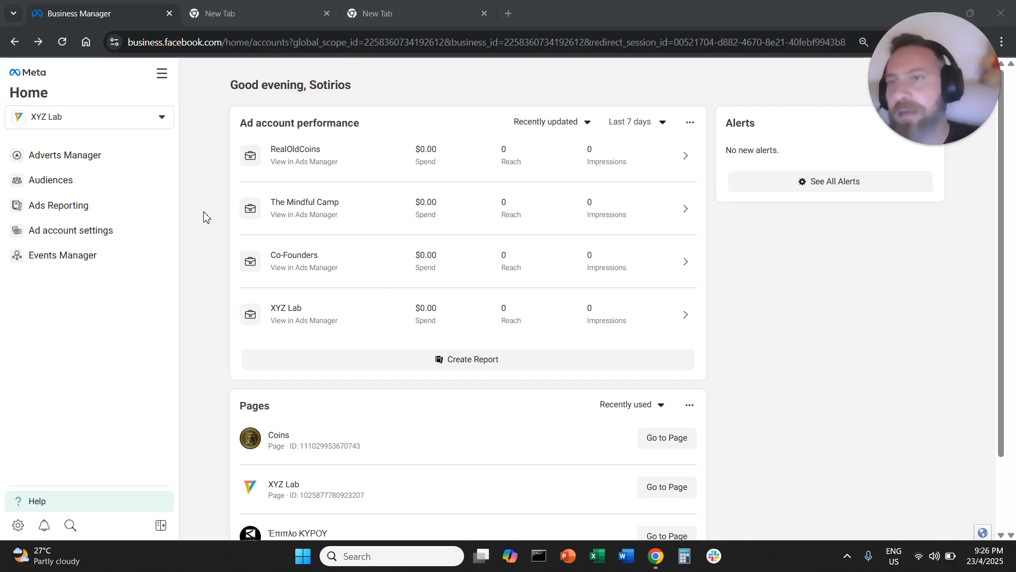
pyautogui.moveTo(205, 161)
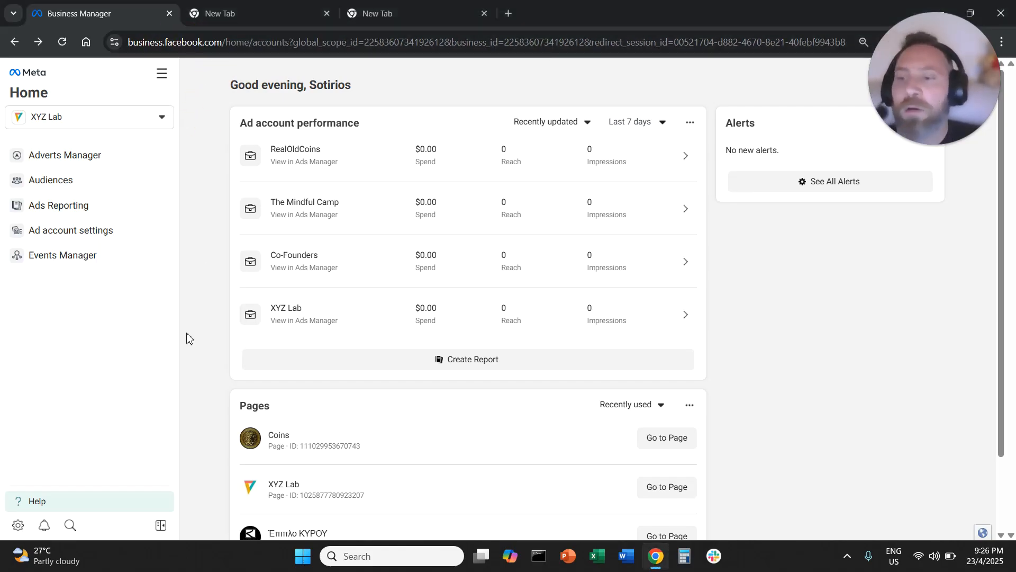
pyautogui.moveTo(18, 525)
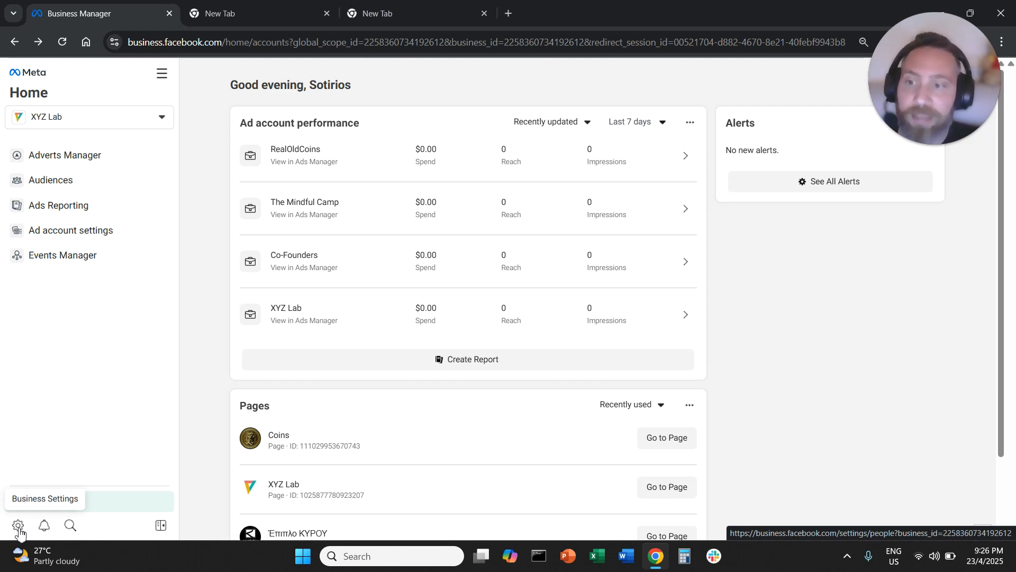
pyautogui.click(17, 525)
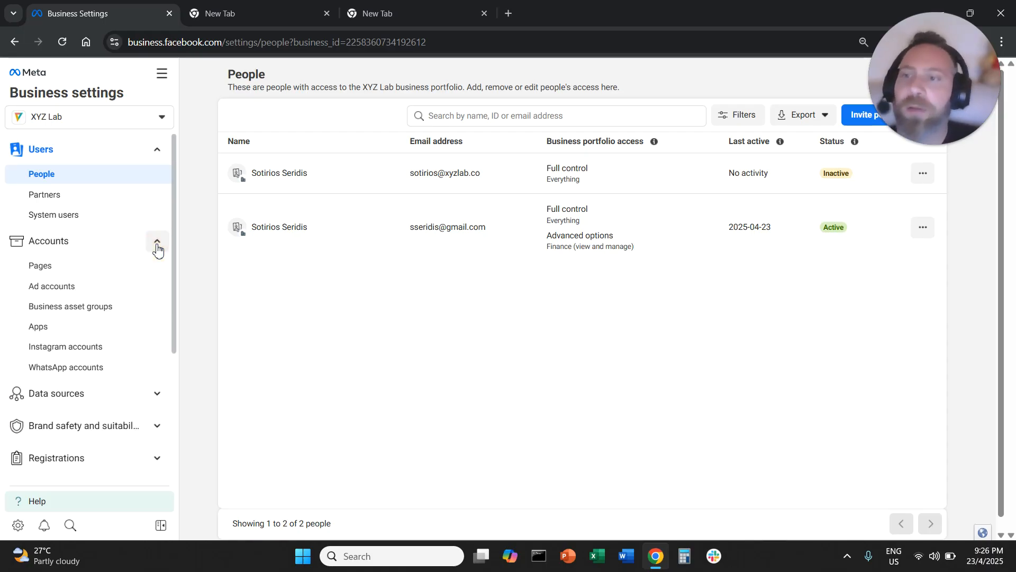
pyautogui.click(65, 347)
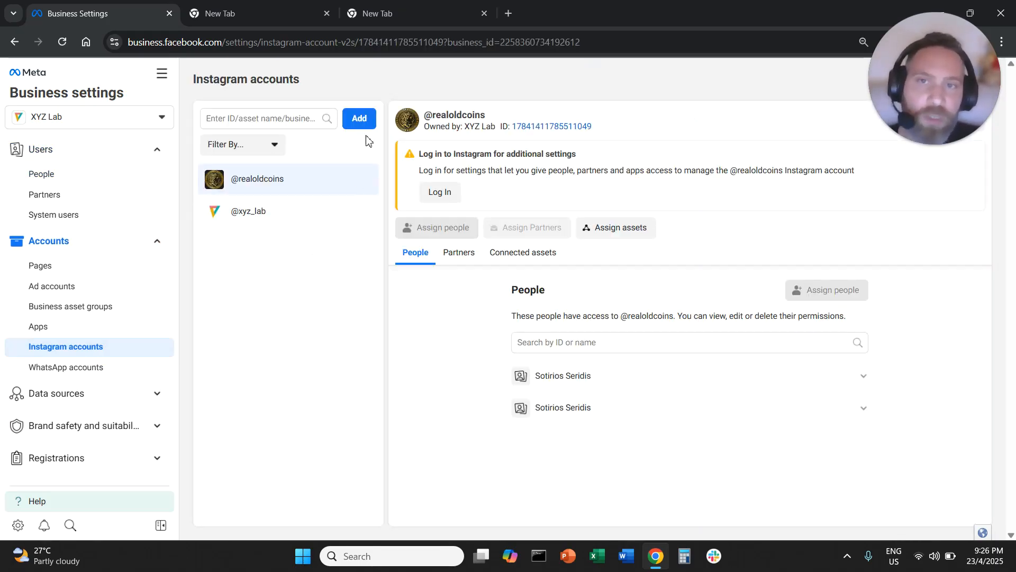
pyautogui.click(359, 118)
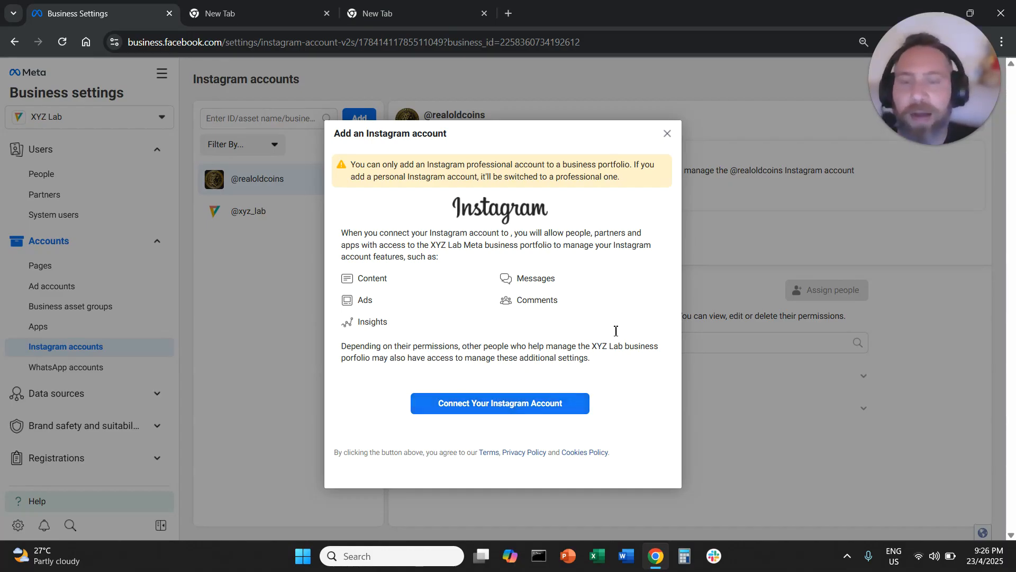
pyautogui.moveTo(667, 139)
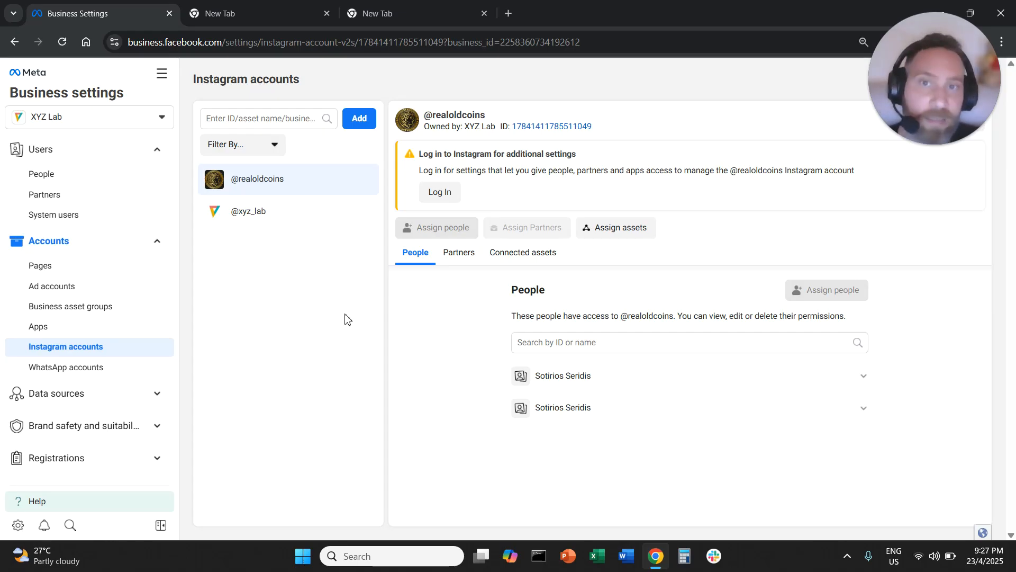
pyautogui.moveTo(283, 368)
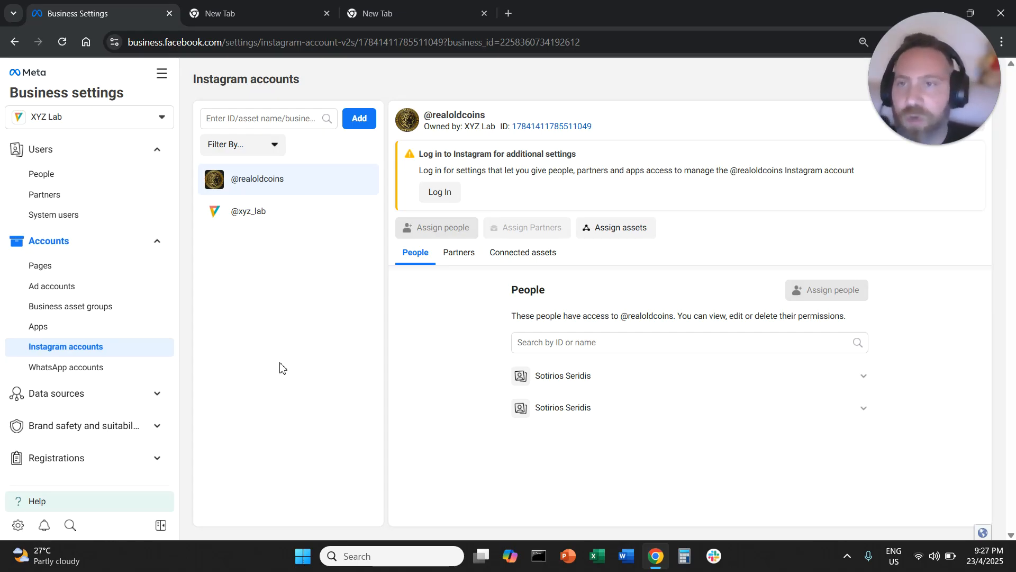
pyautogui.moveTo(112, 177)
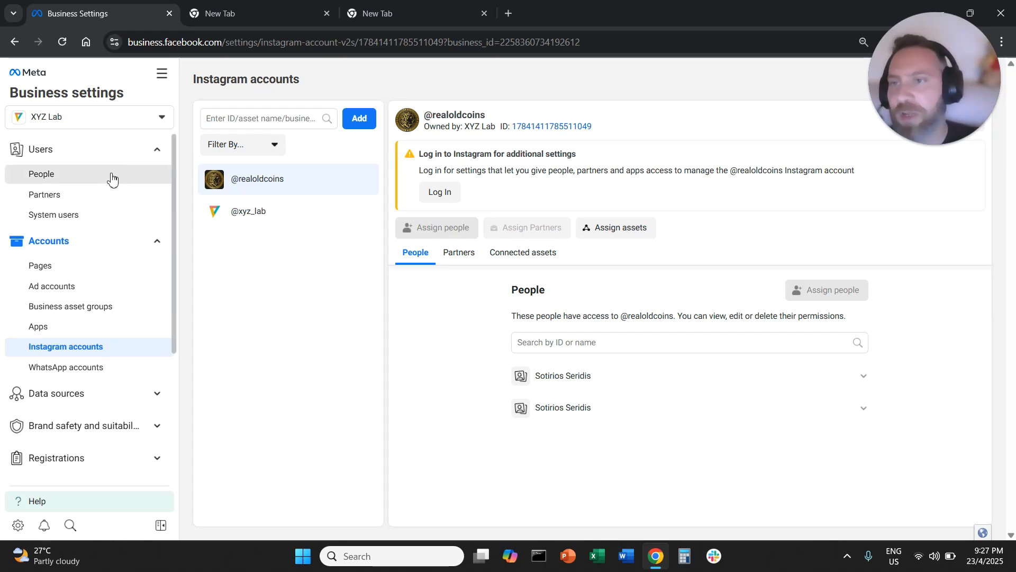
# Check a person's Instagram account assignments under People, then return to Instagram accounts.
pyautogui.click(40, 174)
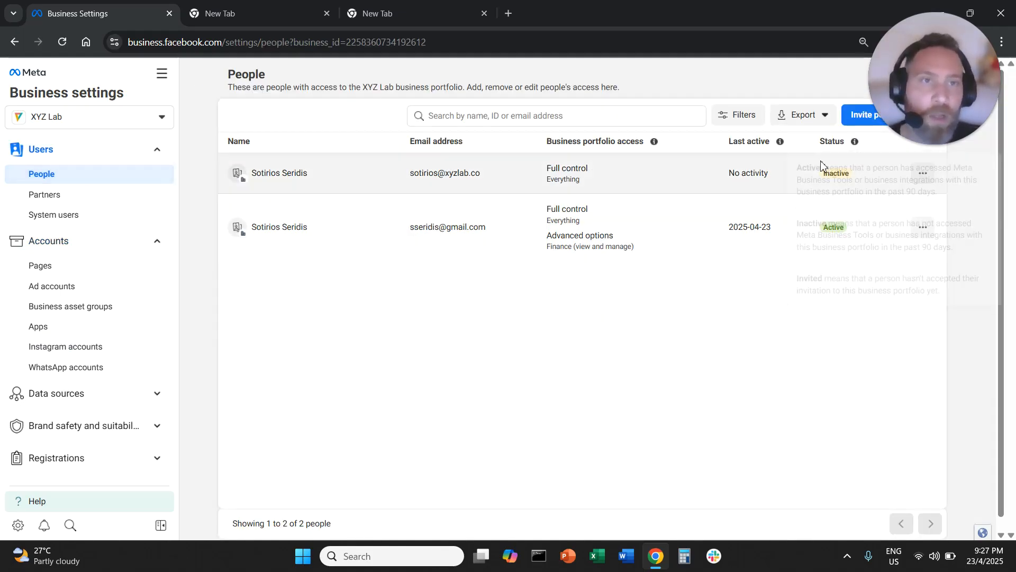
pyautogui.click(279, 173)
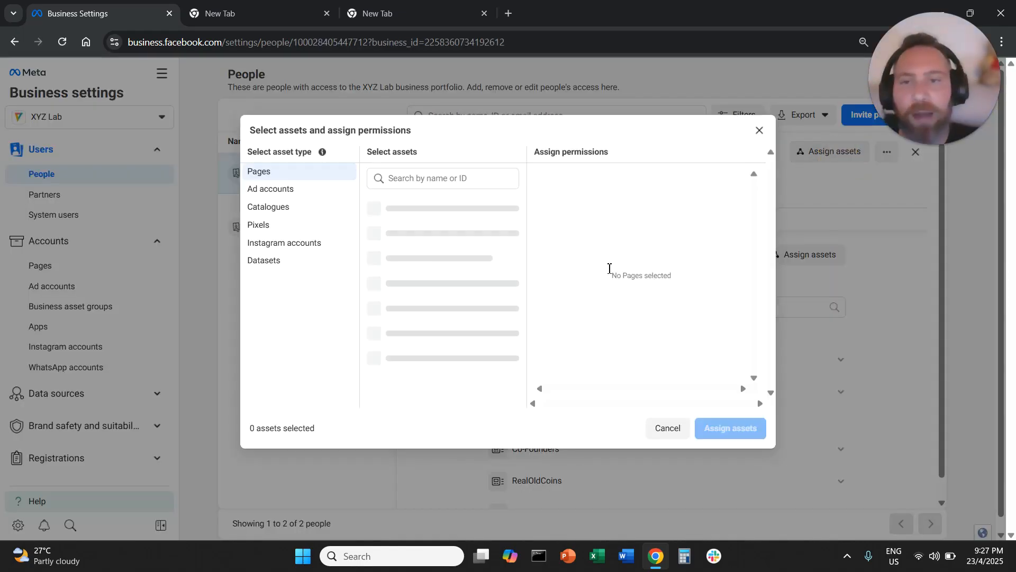
pyautogui.click(284, 242)
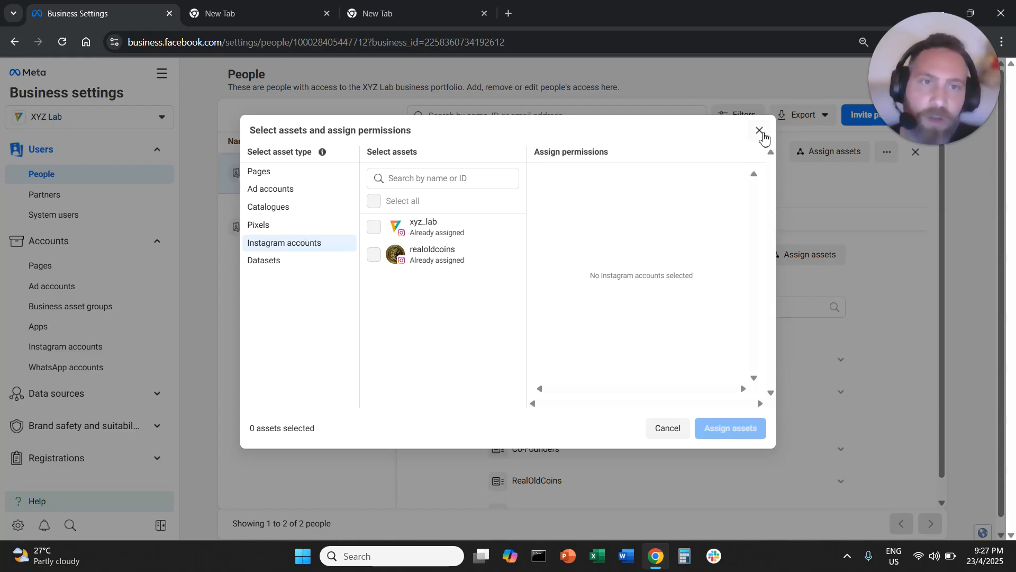
pyautogui.click(758, 130)
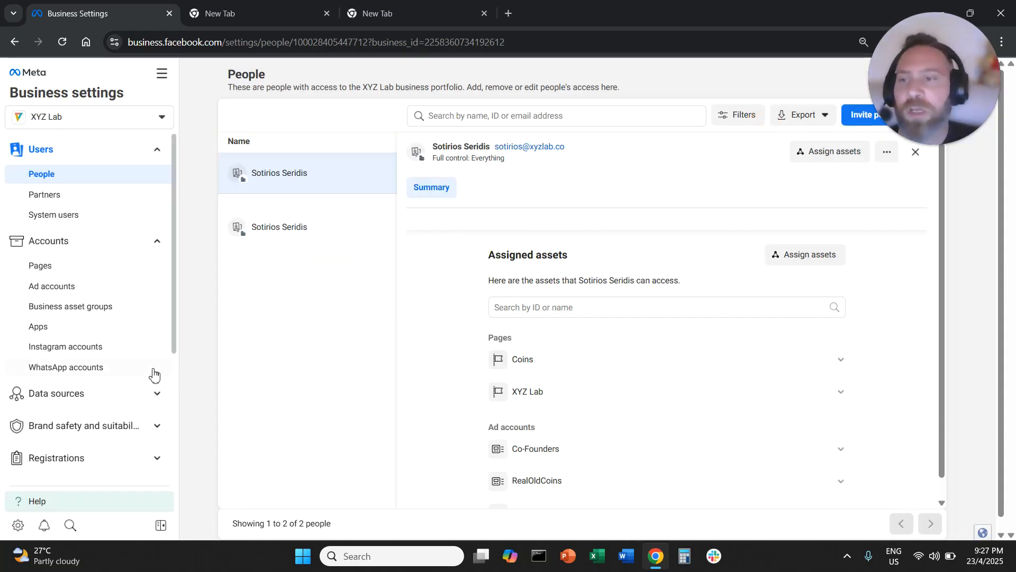
pyautogui.click(65, 347)
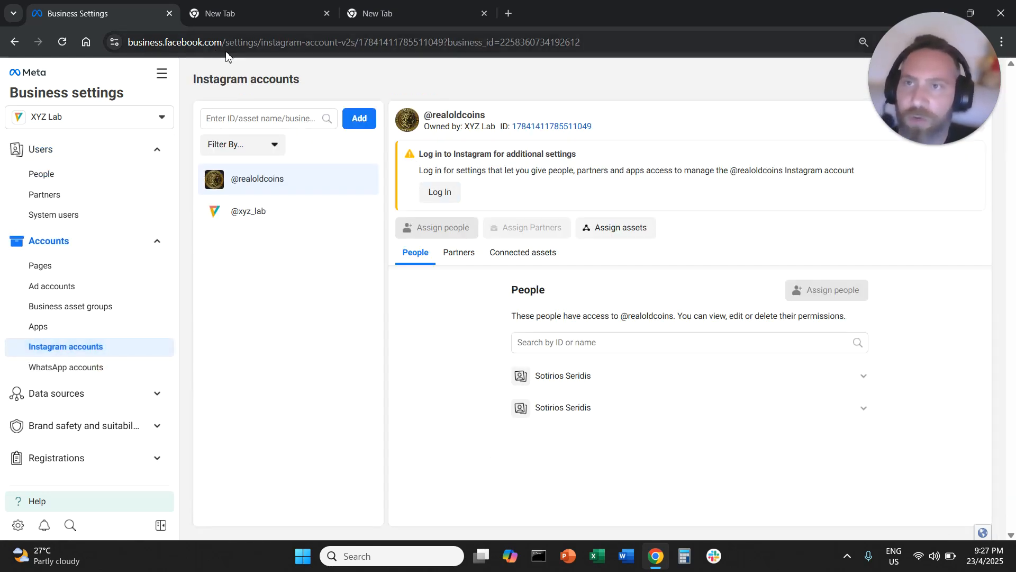
pyautogui.moveTo(18, 525)
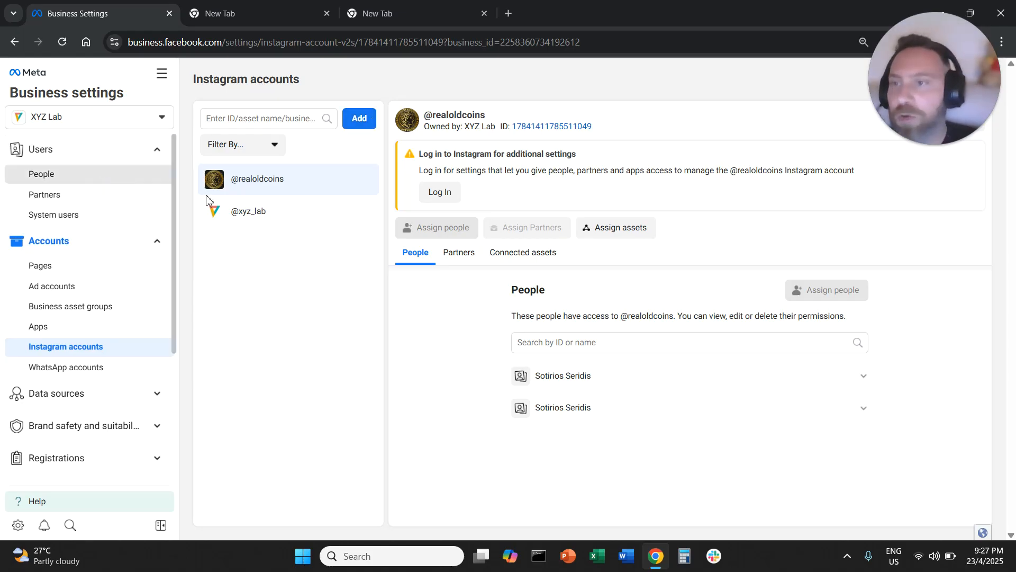
pyautogui.moveTo(295, 262)
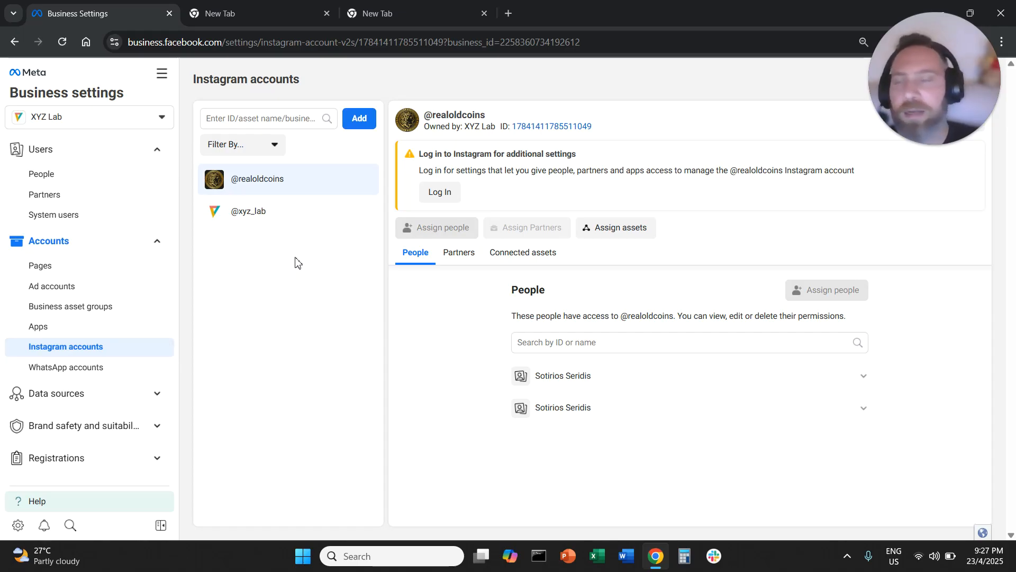
pyautogui.moveTo(291, 260)
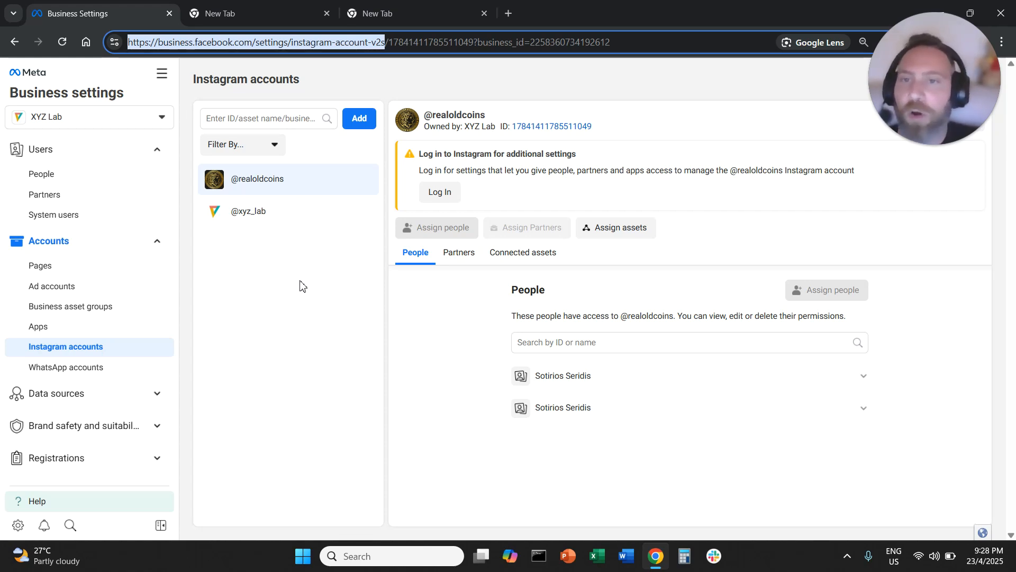
pyautogui.moveTo(294, 276)
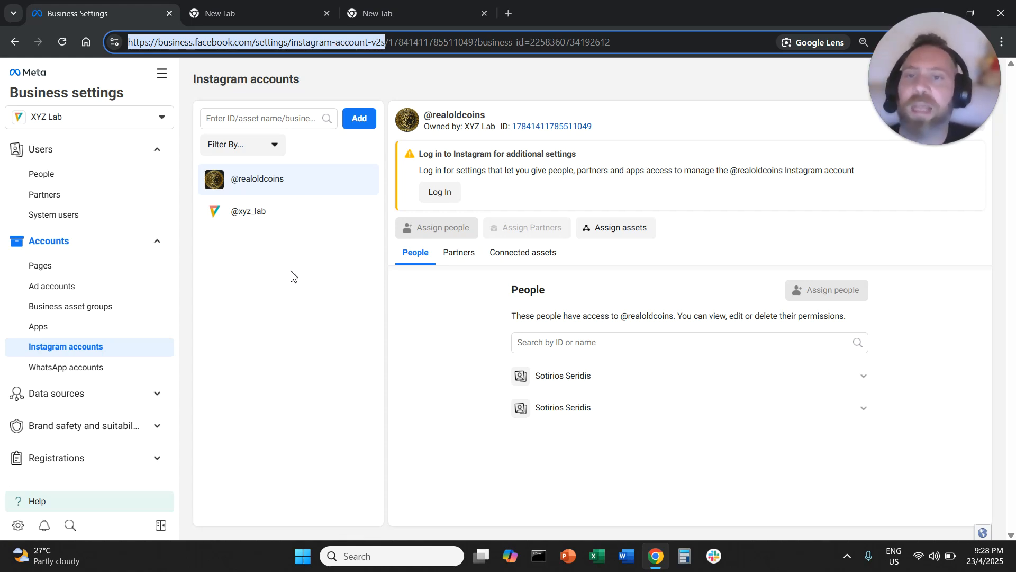
pyautogui.moveTo(1002, 346)
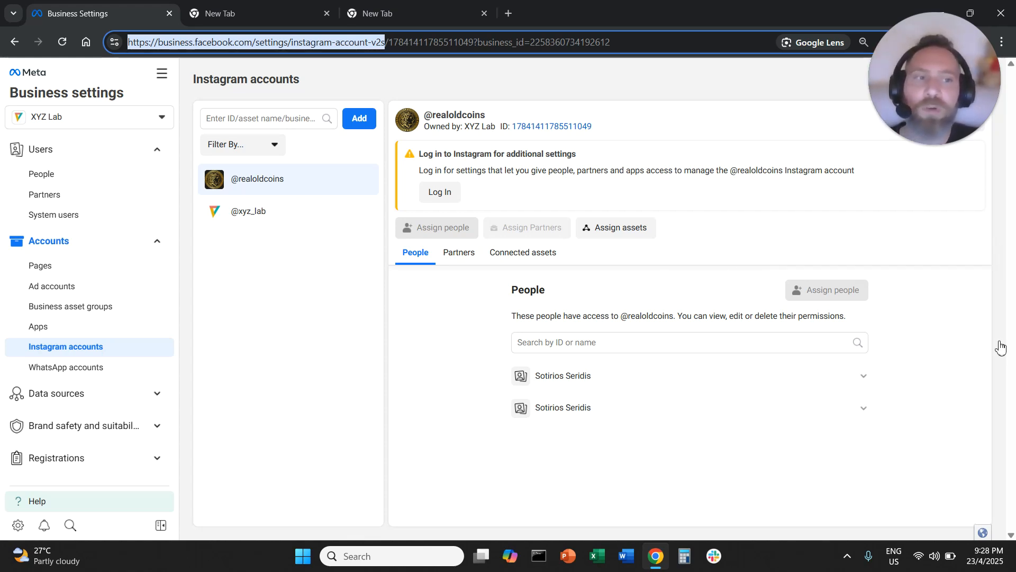